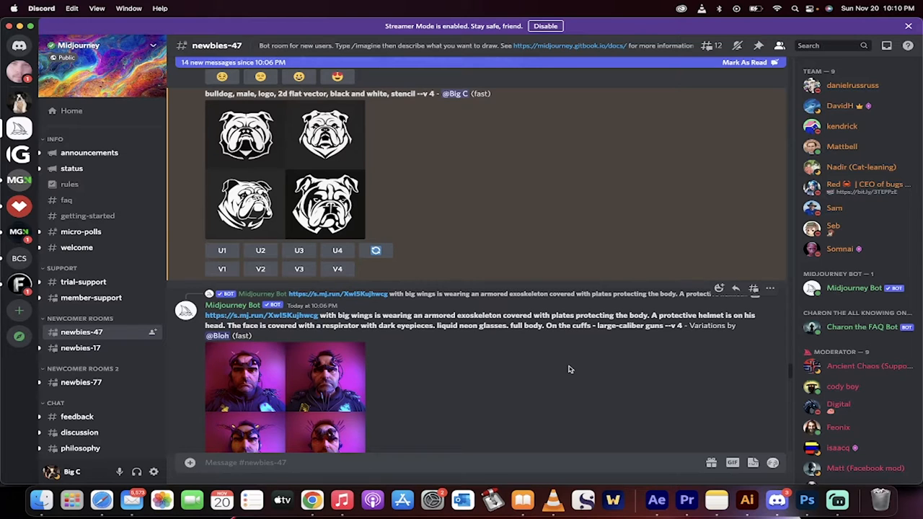
{"action": "mouse_move", "coordinate": [415, 240]}
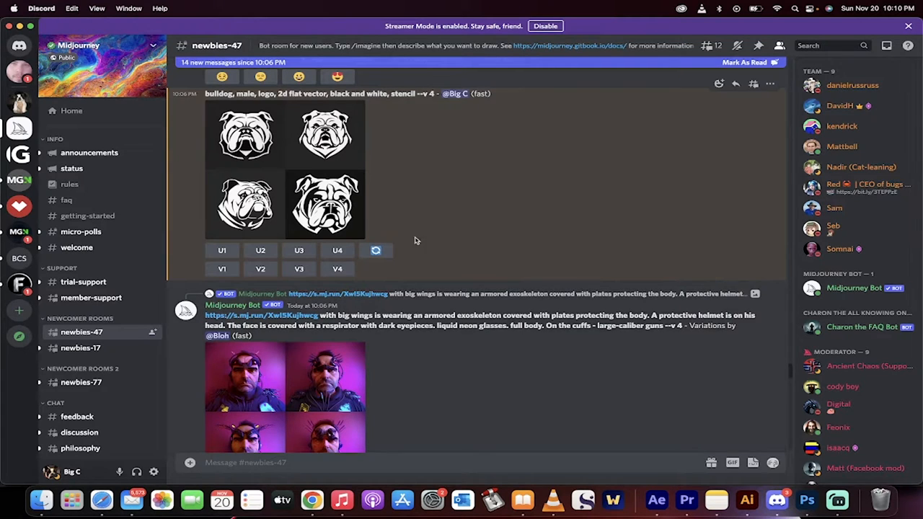
{"action": "mouse_move", "coordinate": [312, 499]}
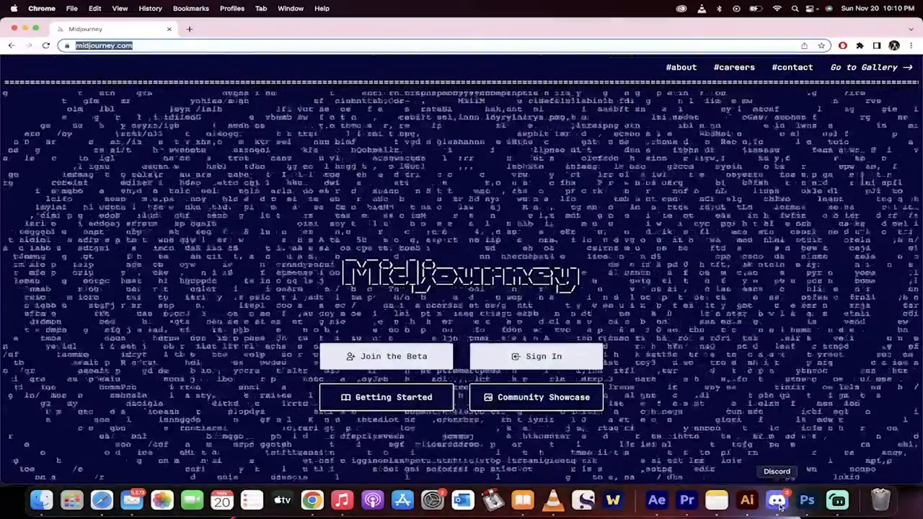
Bring the Midjourney home page into view in Chrome.
{"action": "left_click", "coordinate": [776, 499]}
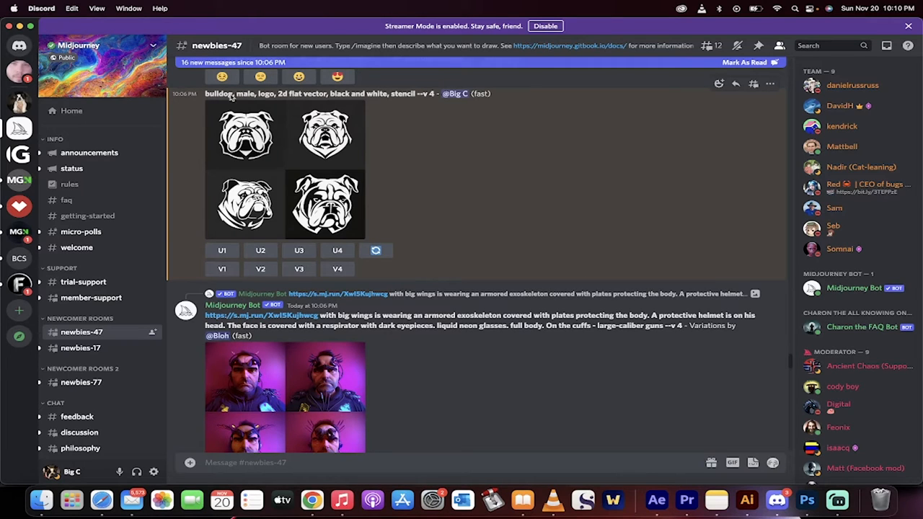
{"action": "mouse_move", "coordinate": [311, 98]}
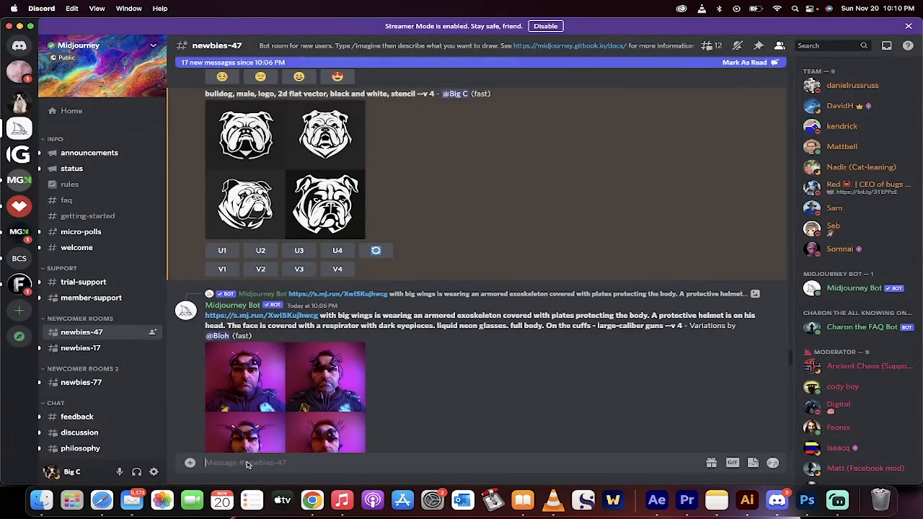
Submit an /imagine prompt 'bulldog logo, black and white, happy, red eyes' and view the resulting grid.
{"action": "type", "text": "/imagine prompt"}
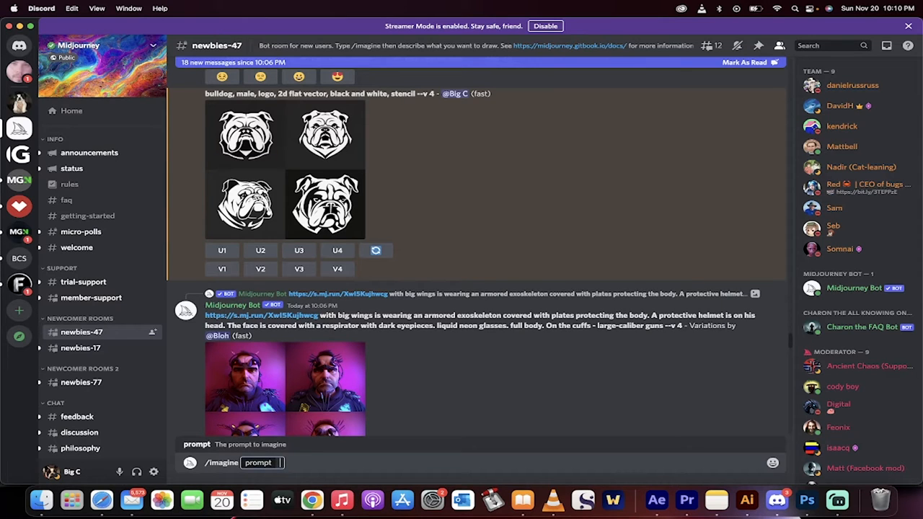
{"action": "type", "text": "bulldog logo, octane render,"}
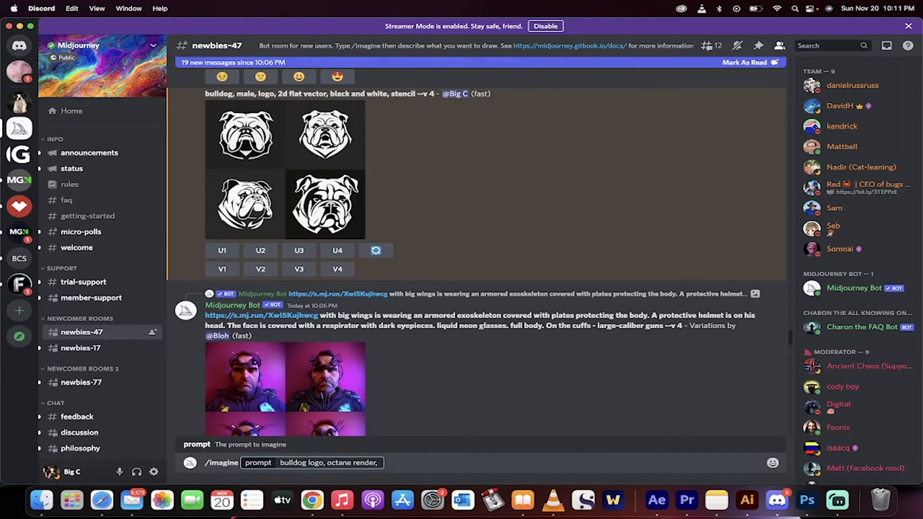
{"action": "type", "text": "black and white,"}
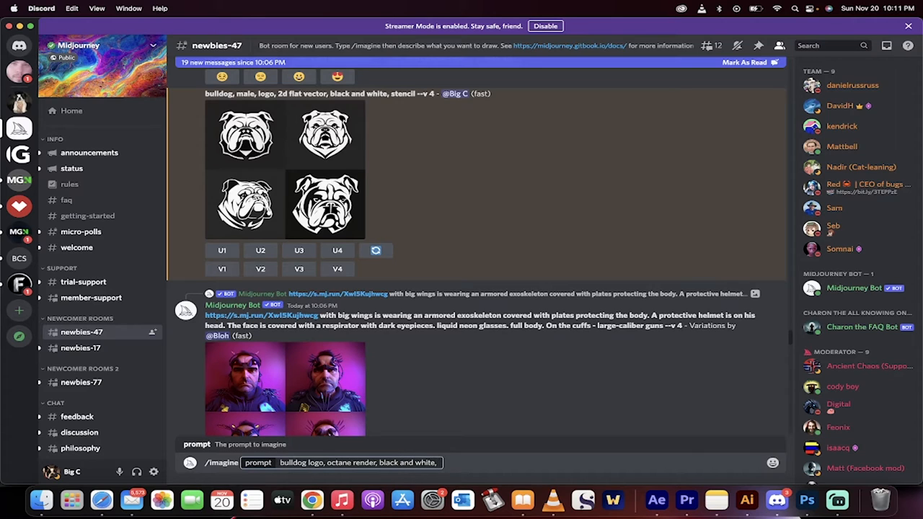
{"action": "type", "text": "happy,"}
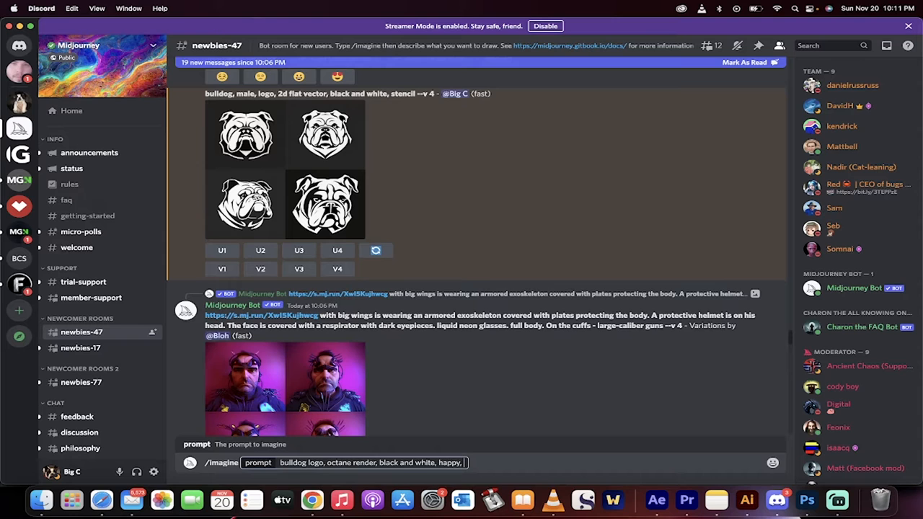
{"action": "type", "text": "red eyes"}
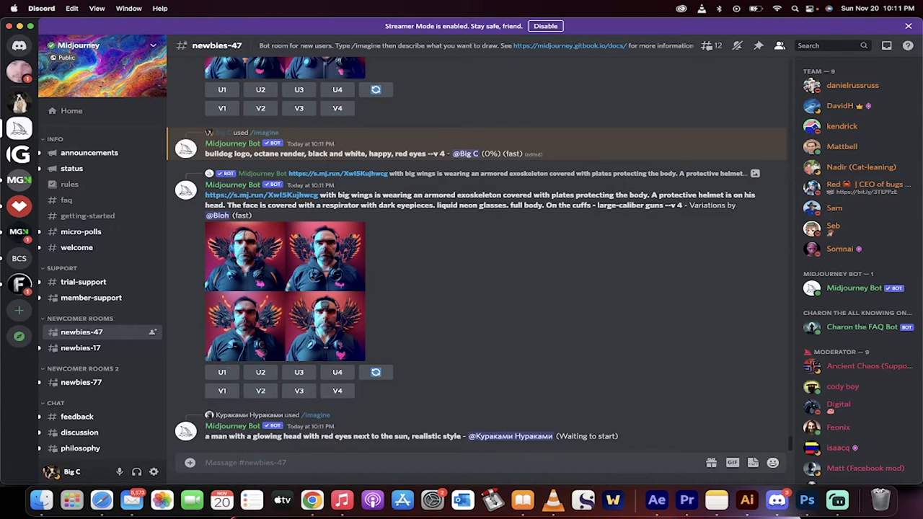
{"action": "scroll", "scroll_direction": "down", "scroll_amount": 3}
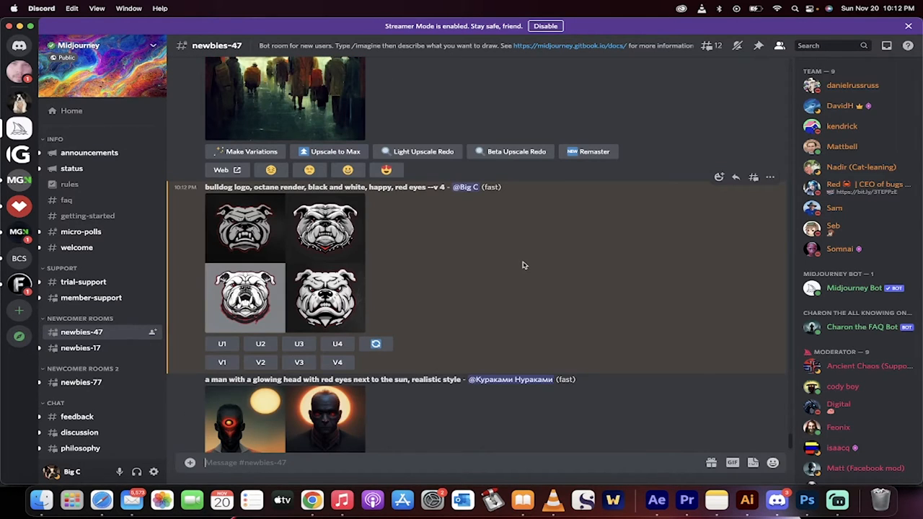
{"action": "mouse_move", "coordinate": [444, 282]}
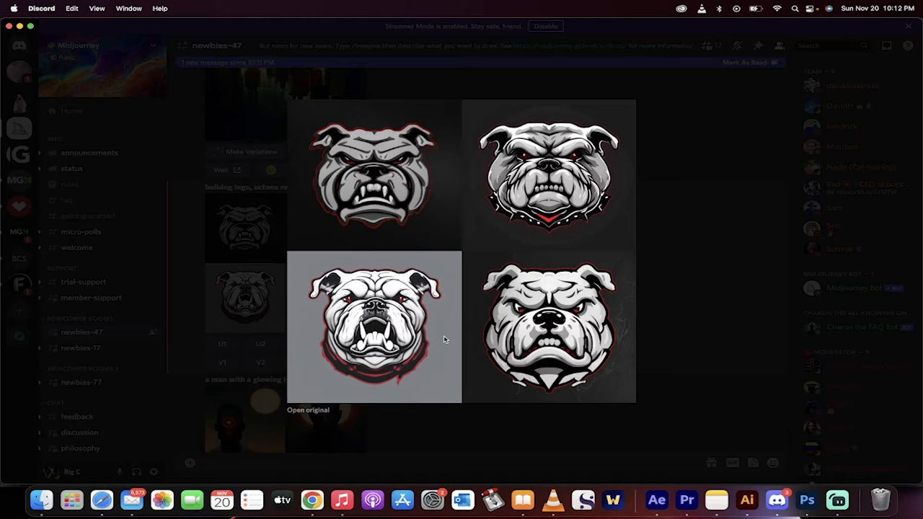
{"action": "mouse_move", "coordinate": [563, 251]}
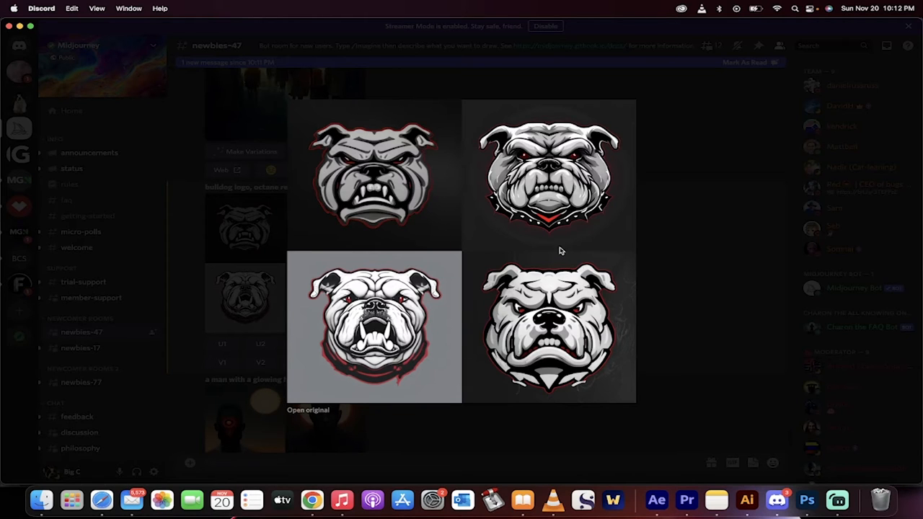
{"action": "mouse_move", "coordinate": [559, 311]}
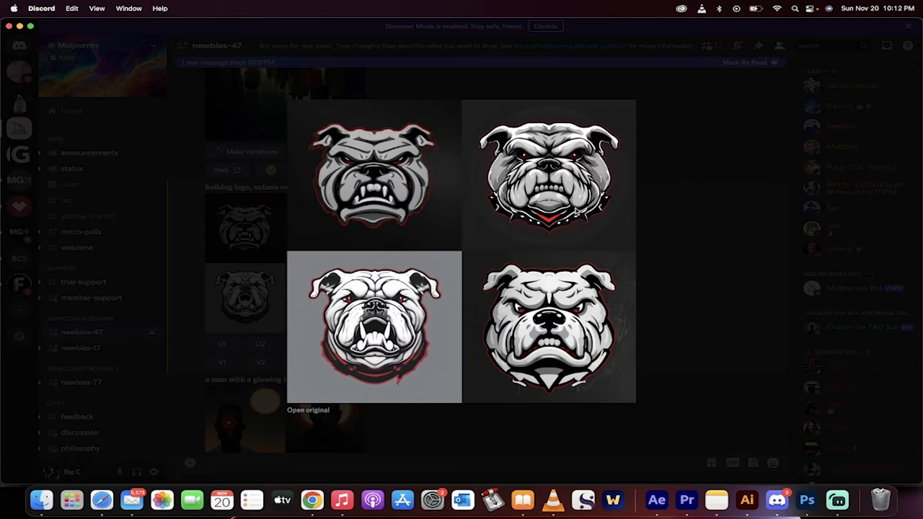
{"action": "mouse_move", "coordinate": [577, 303]}
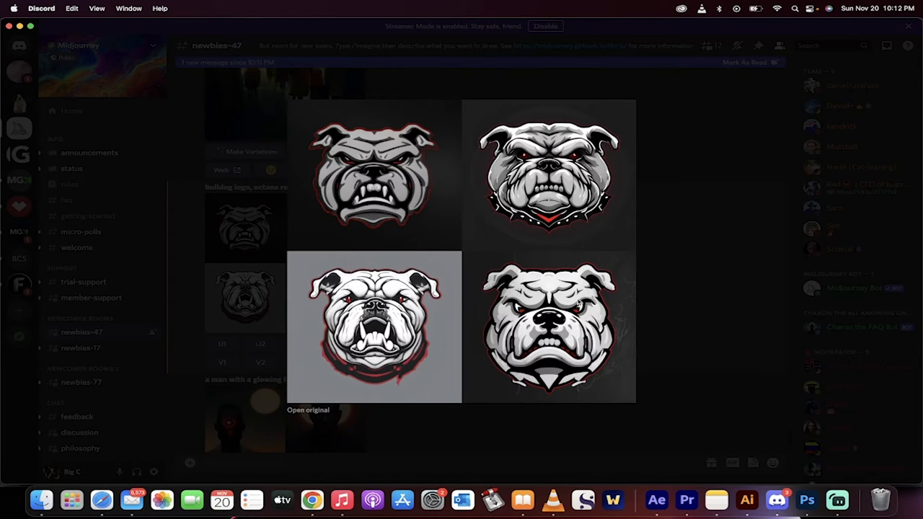
{"action": "mouse_move", "coordinate": [564, 322]}
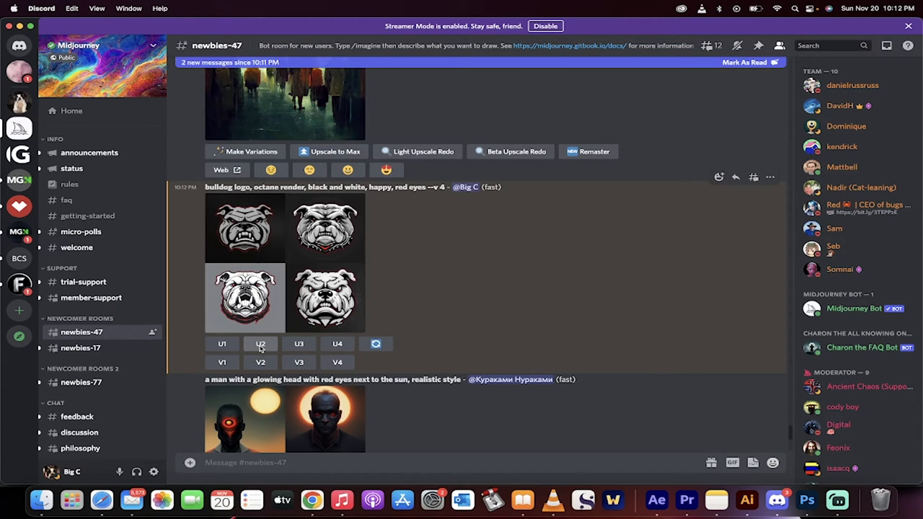
Request the upscale of image 2 and remixed variations of images 2 and 4.
{"action": "left_click", "coordinate": [260, 343]}
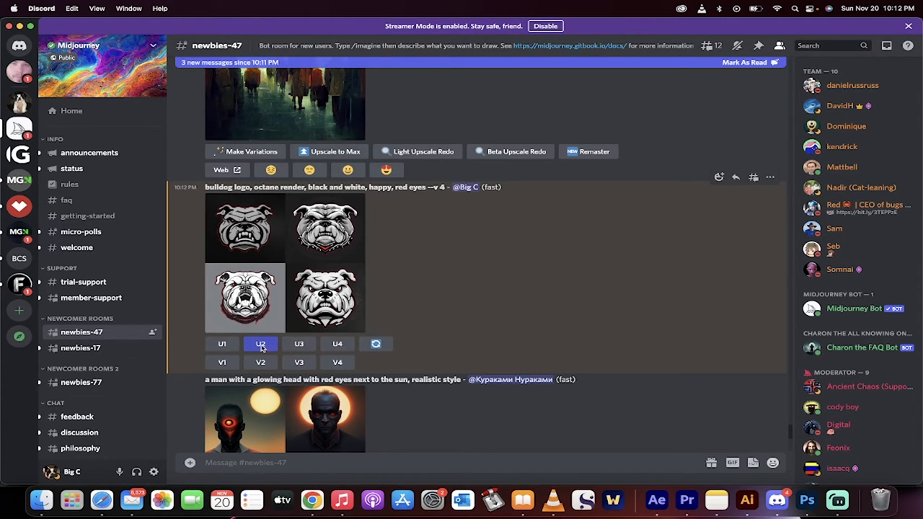
{"action": "mouse_move", "coordinate": [338, 343]}
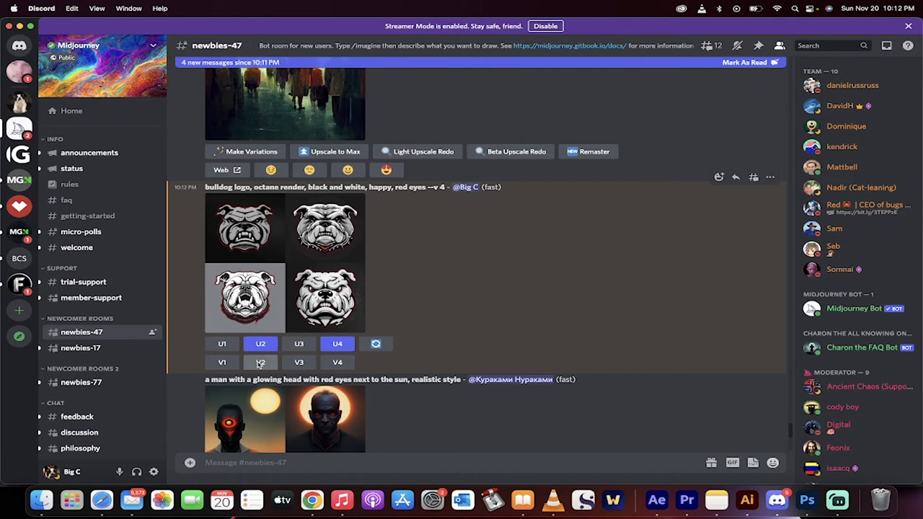
{"action": "left_click", "coordinate": [260, 362]}
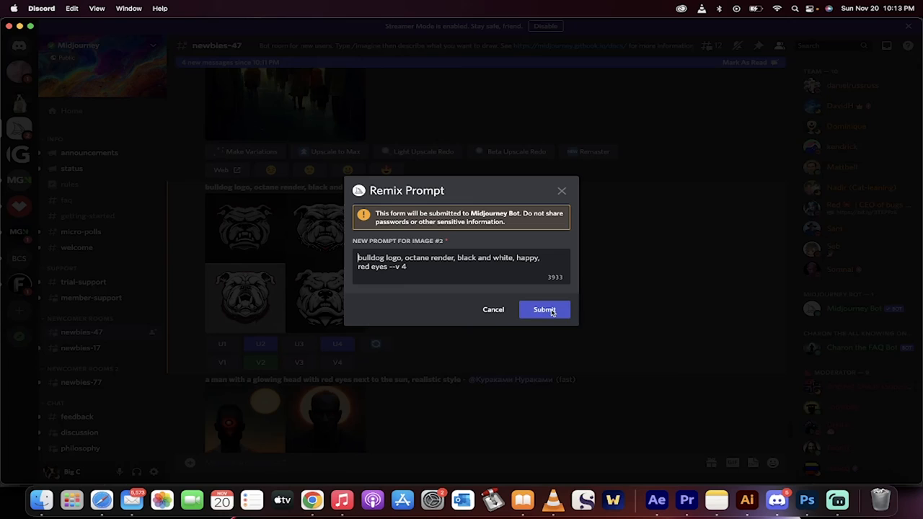
{"action": "left_click", "coordinate": [545, 309]}
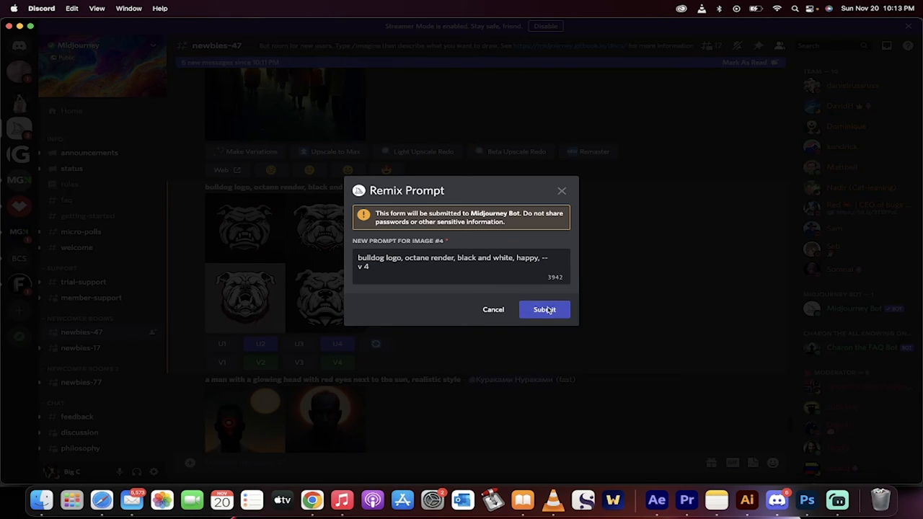
{"action": "left_click", "coordinate": [545, 309]}
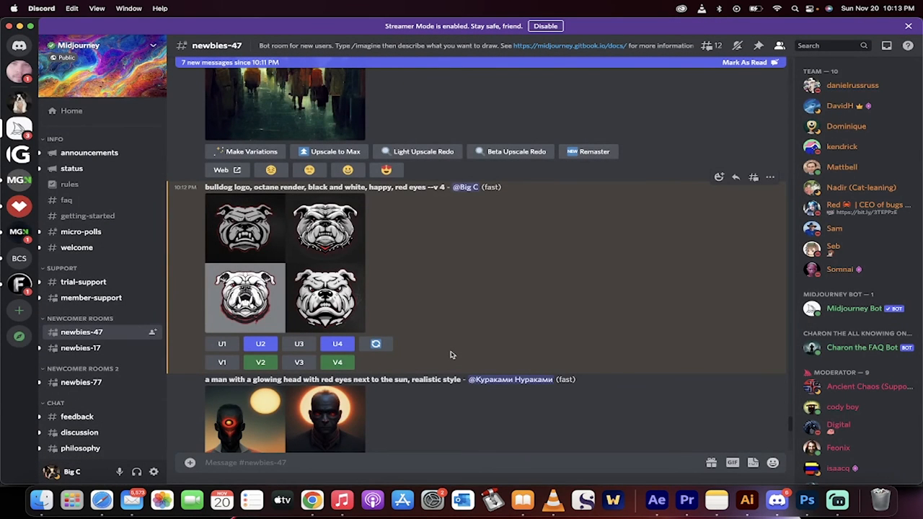
{"action": "mouse_move", "coordinate": [331, 441]}
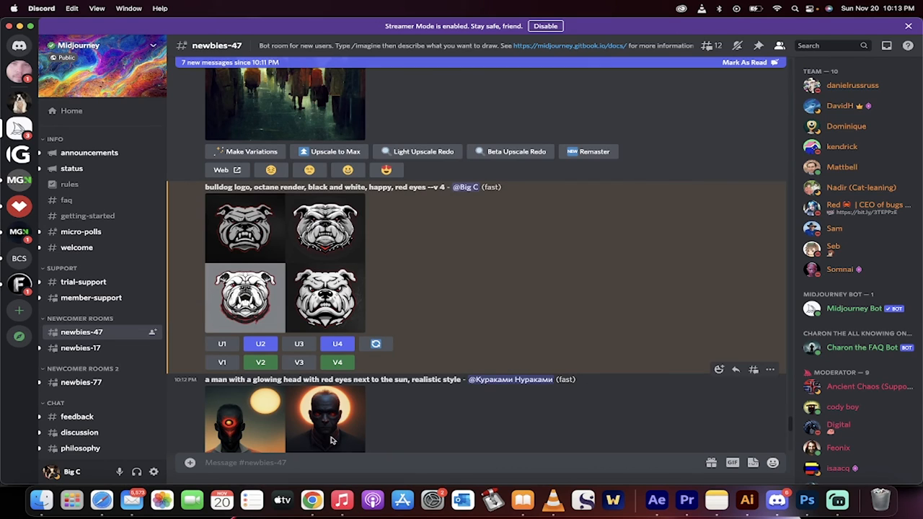